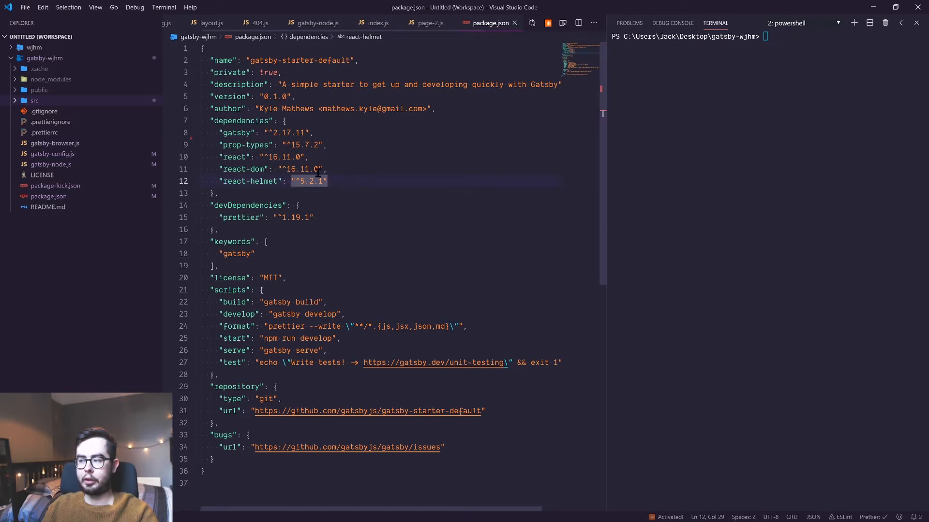
Review the gatsby-source-graphql plugin block in gatsby-config.js, then view src/header.js
left_click(53, 153)
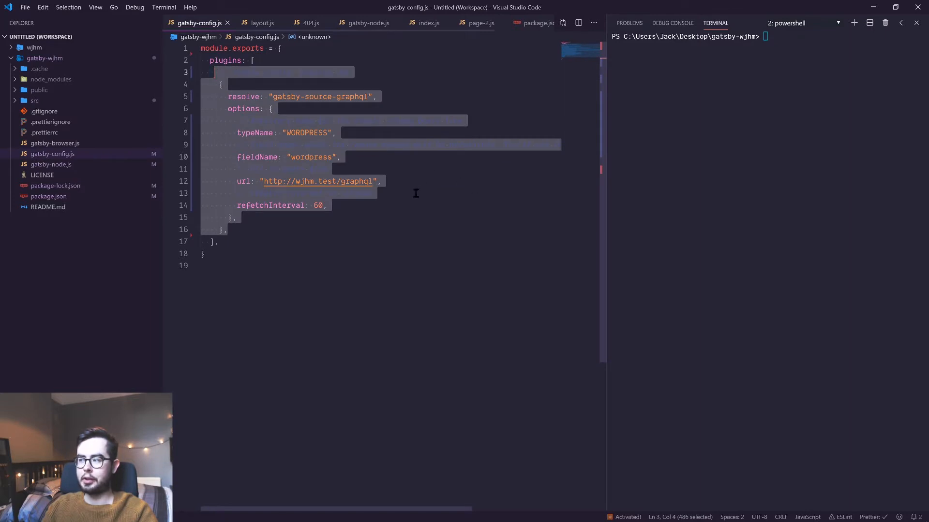
key("Delete")
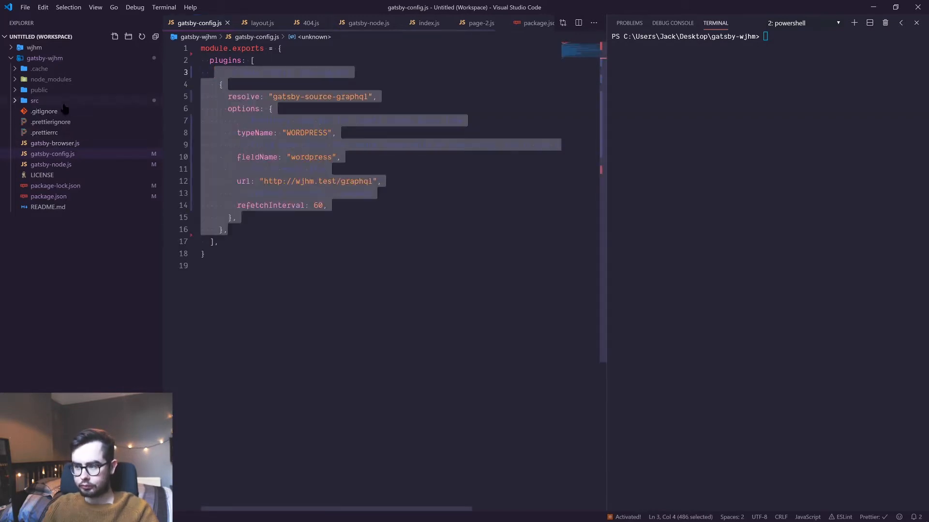
left_click(34, 99)
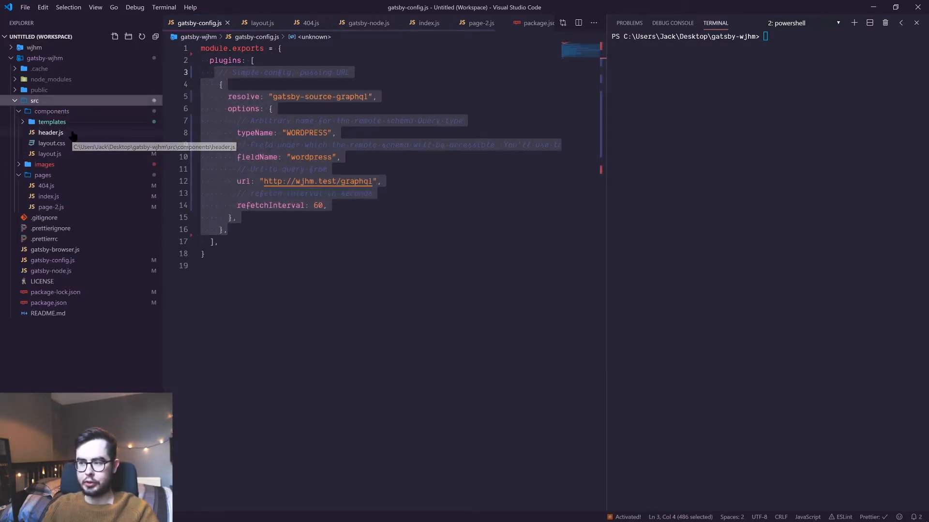
left_click(50, 132)
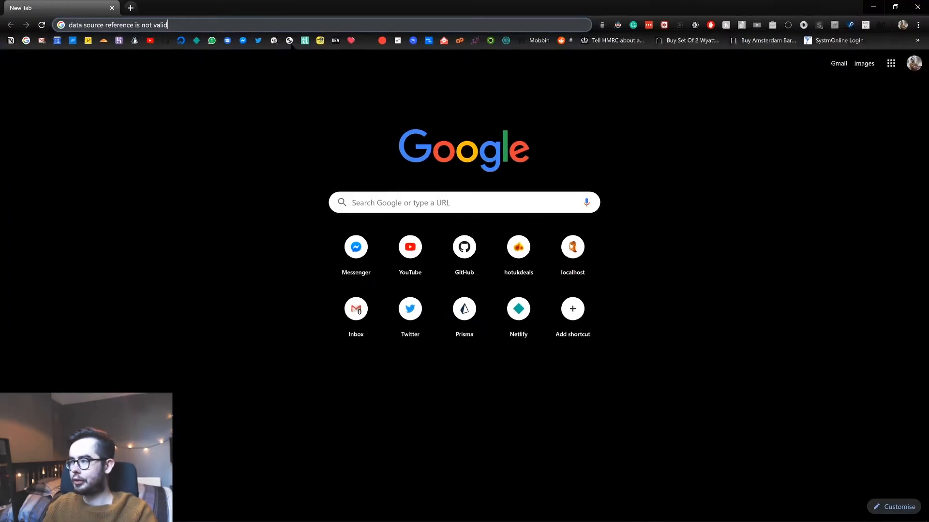
Search 'gatsby data graphql' and reach the gatsby-source-graphql plugin docs on gatsbyjs.org
type("gatsbyjs.com/resources/gatsby-days/")
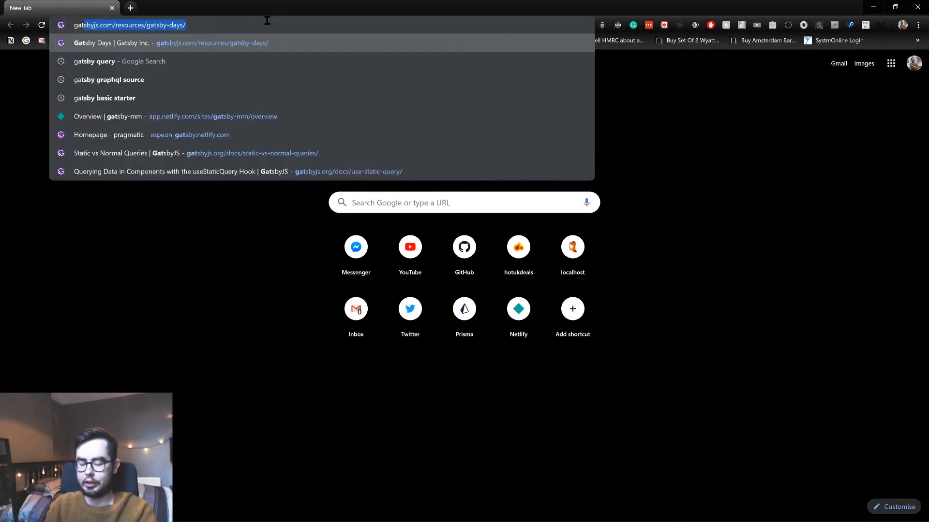
type("gatsby data g")
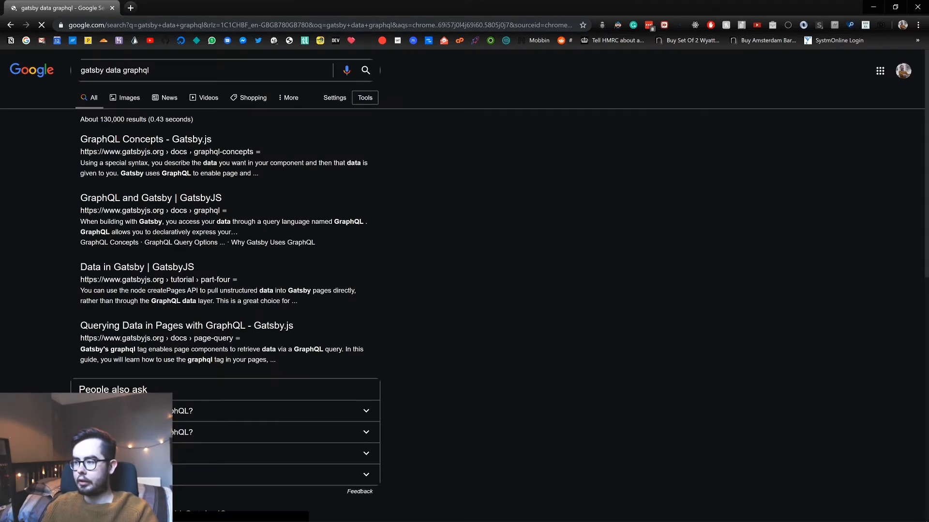
scroll("down", 3)
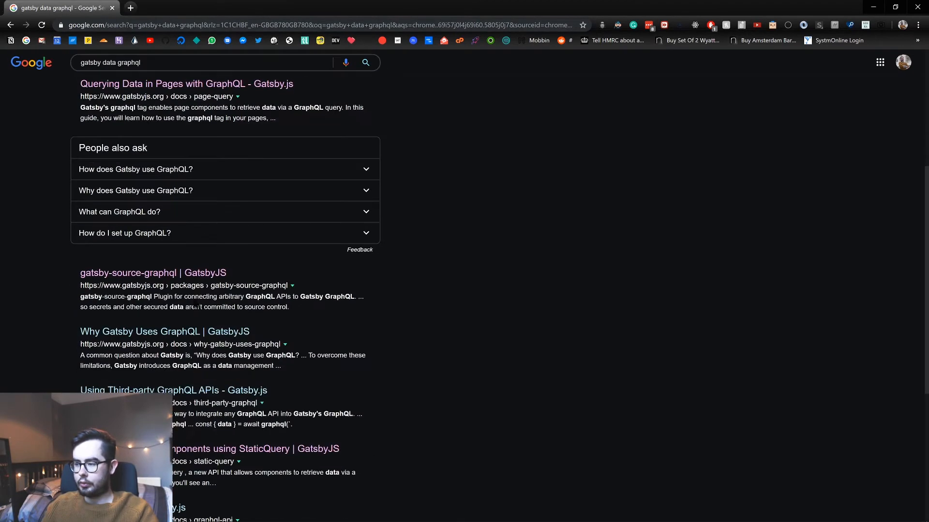
left_click(152, 273)
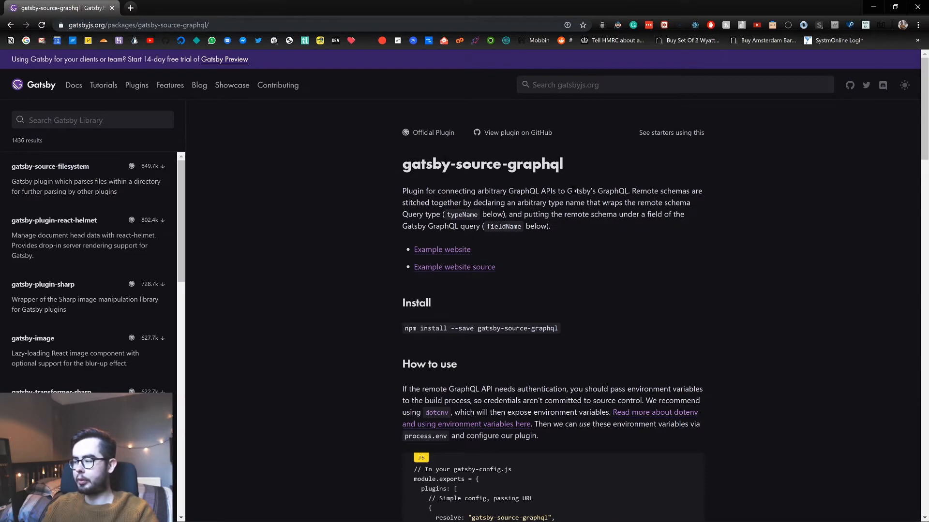
scroll("down", 3)
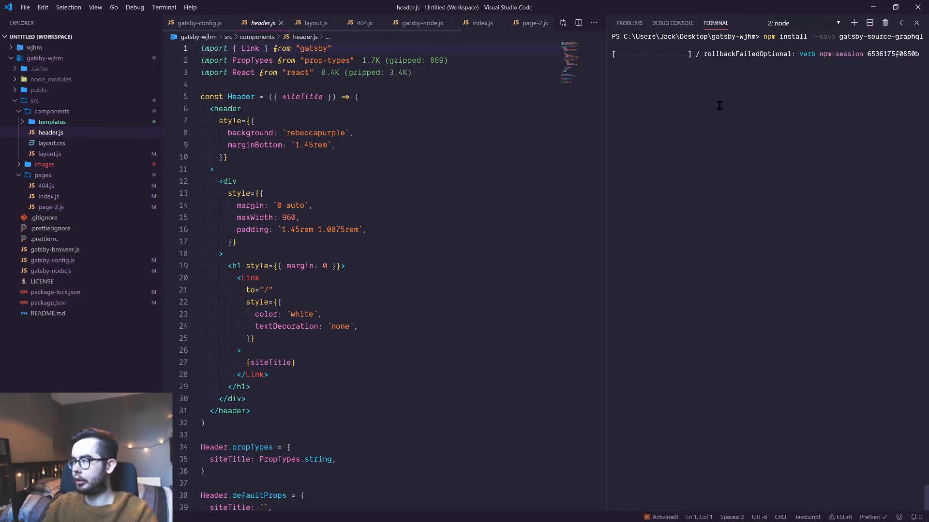
mouse_move(403, 217)
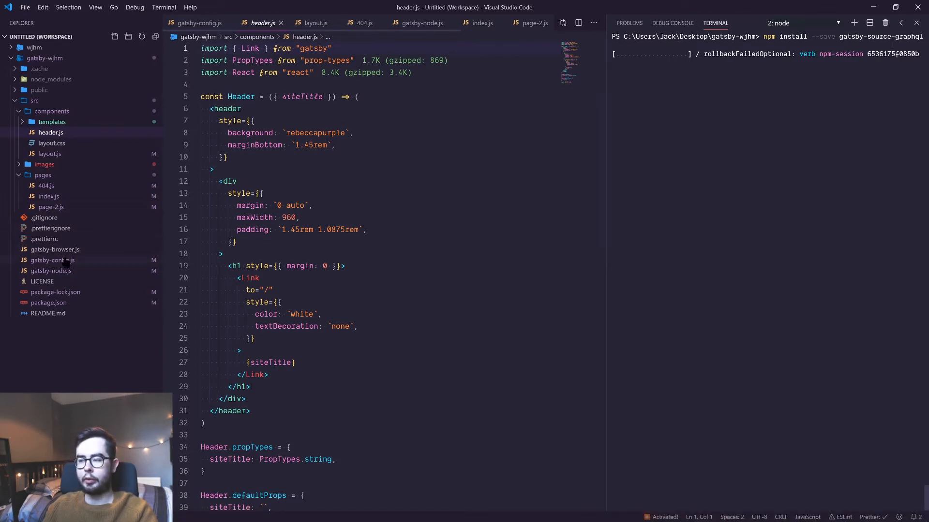
Return to gatsby-config.js and review the plugin settings while npm installs gatsby-source-graphql
left_click(199, 22)
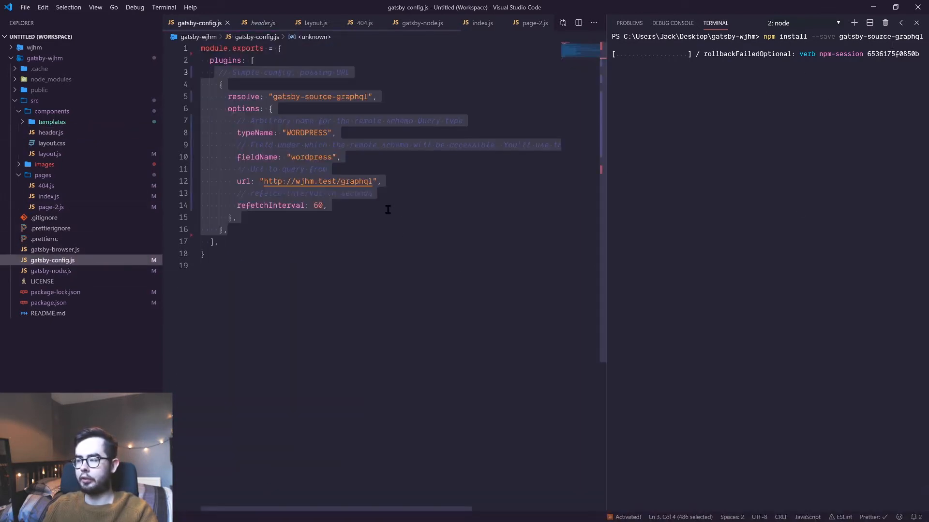
left_click(326, 205)
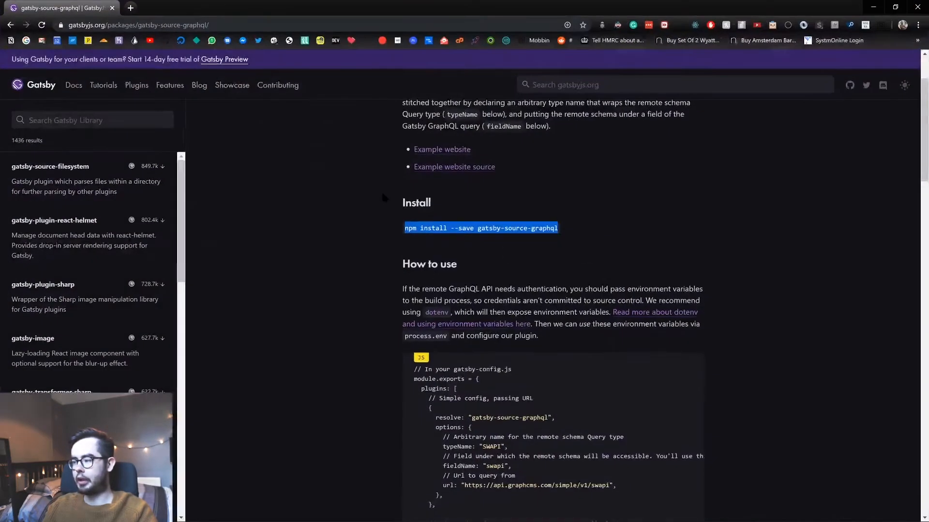
scroll("down", 3)
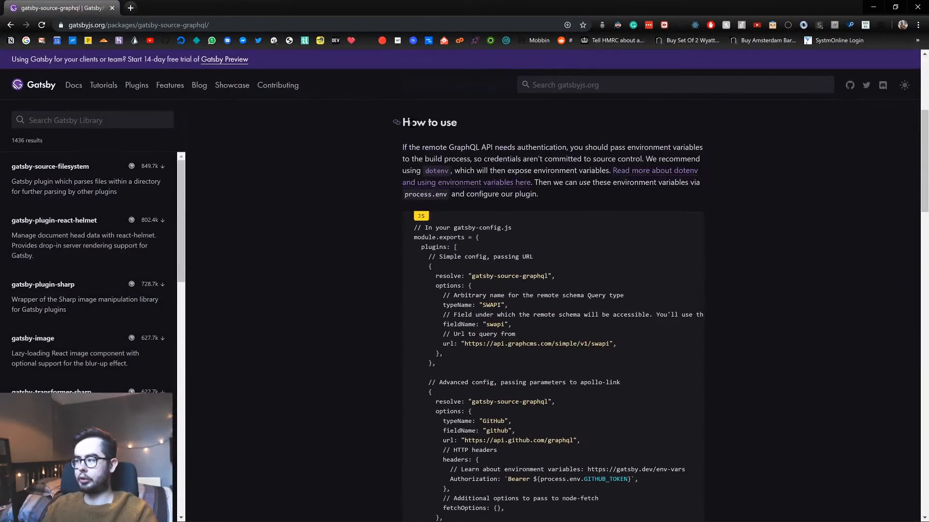
scroll("down", 3)
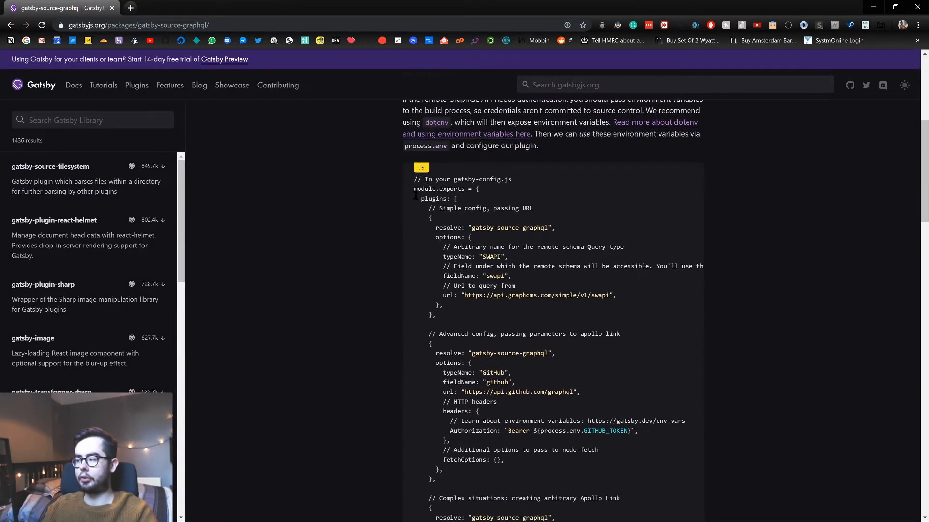
scroll("down", 3)
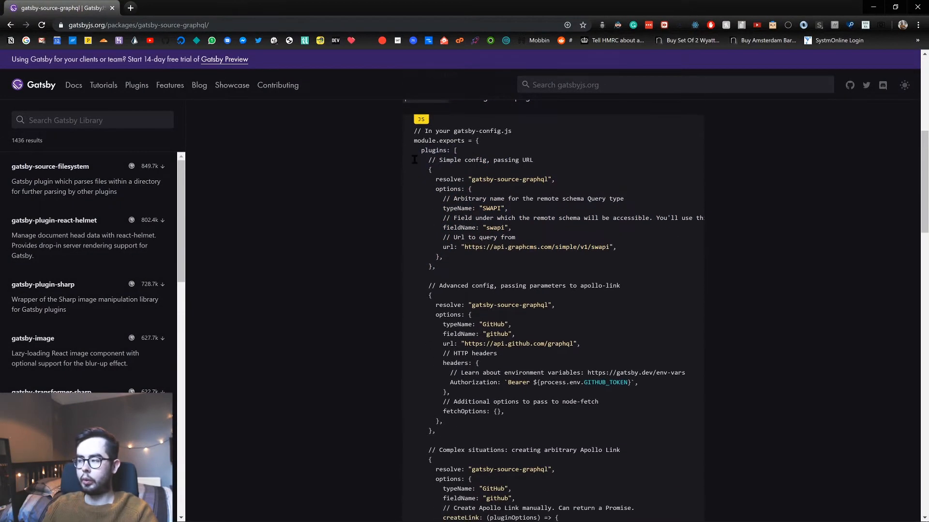
scroll("down", 3)
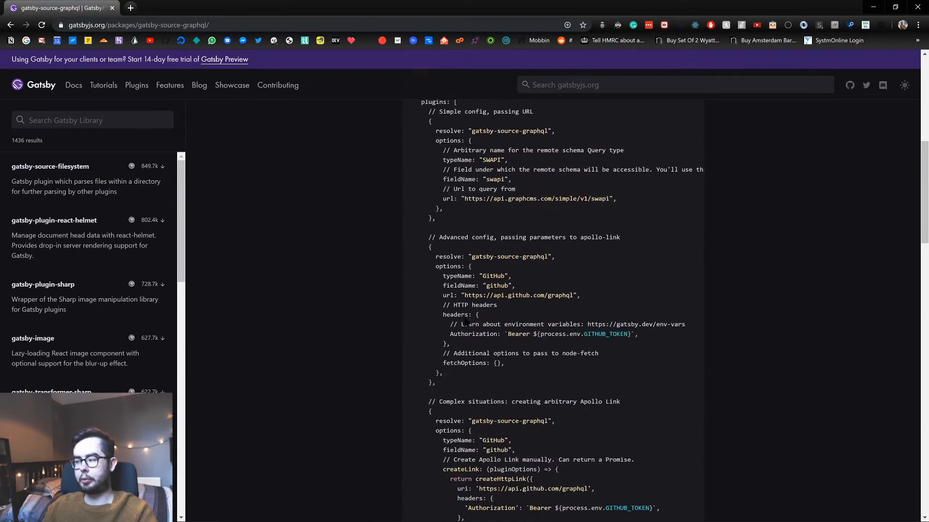
scroll("down", 3)
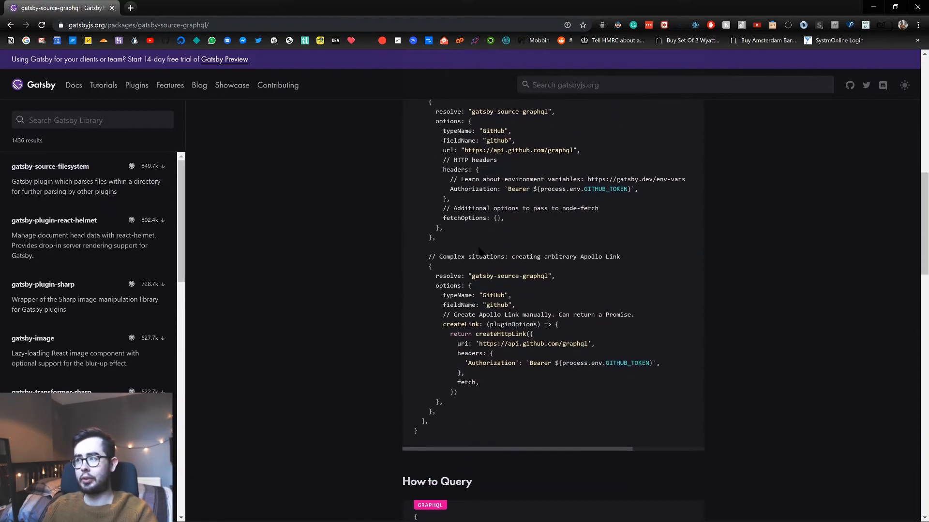
scroll("down", 3)
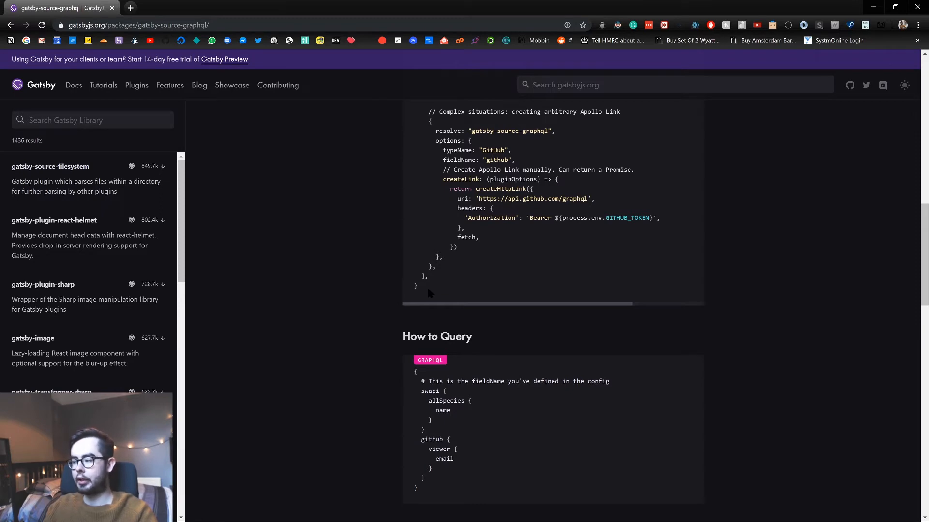
scroll("down", 3)
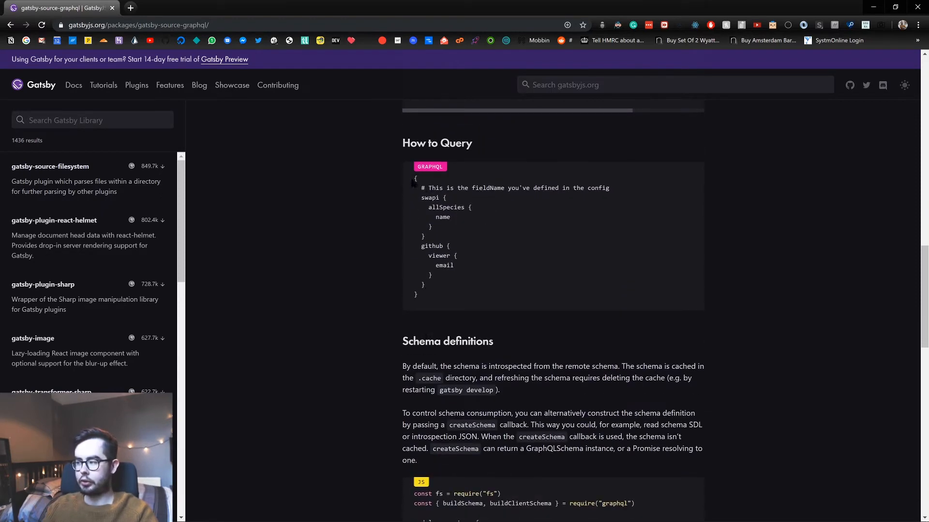
mouse_move(444, 299)
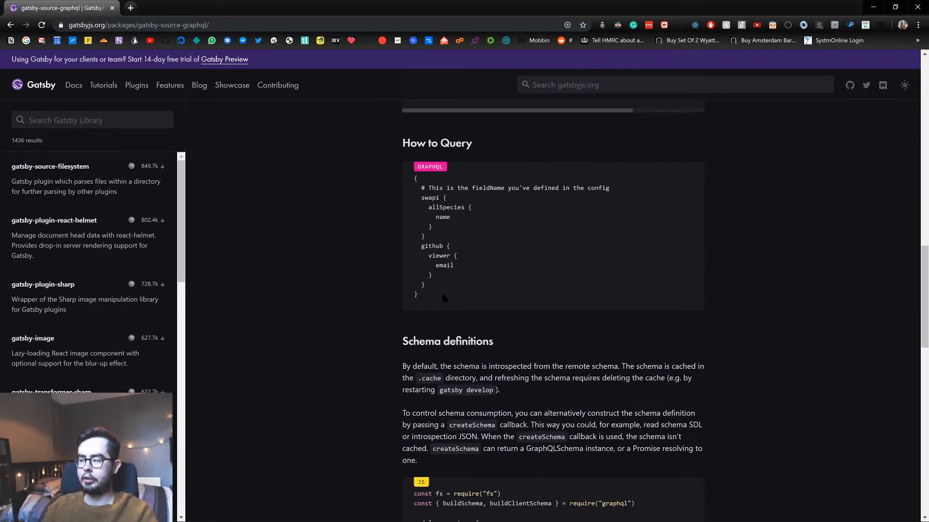
left_click_drag(420, 187, 419, 294)
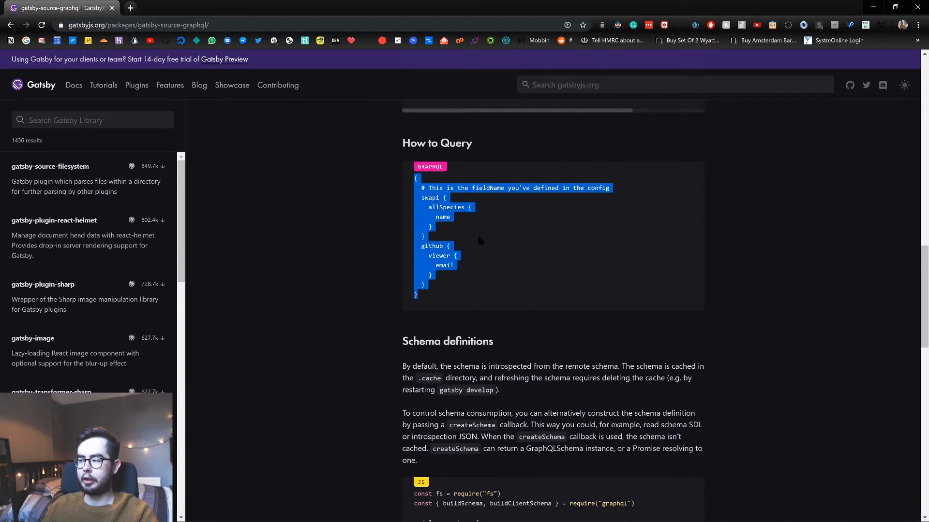
scroll("down", 3)
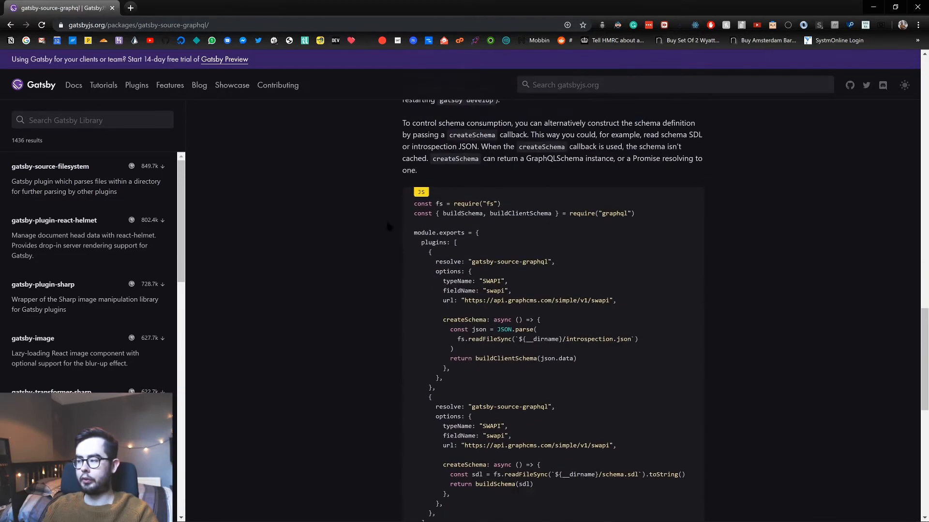
scroll("down", 3)
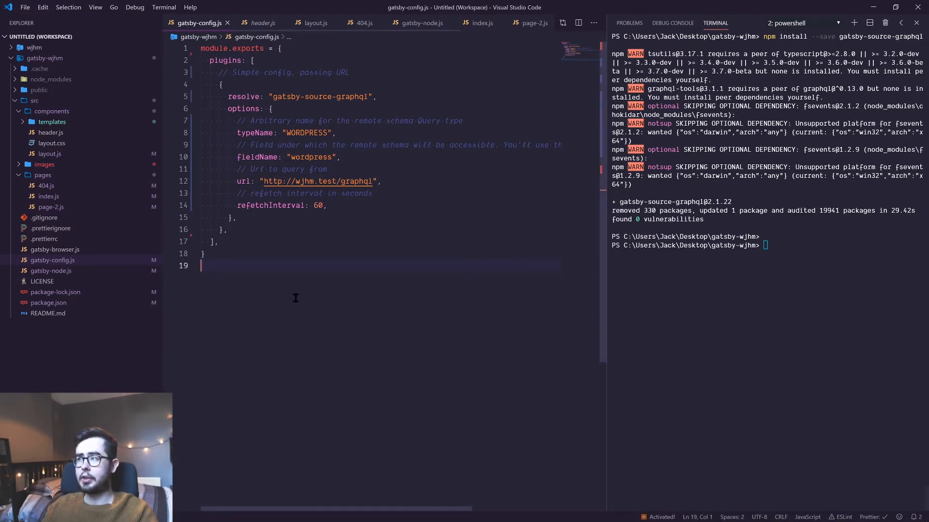
Confirm gatsby-source-graphql ^2.1.22 is listed in package.json dependencies, then return to gatsby-config.js
left_click(48, 303)
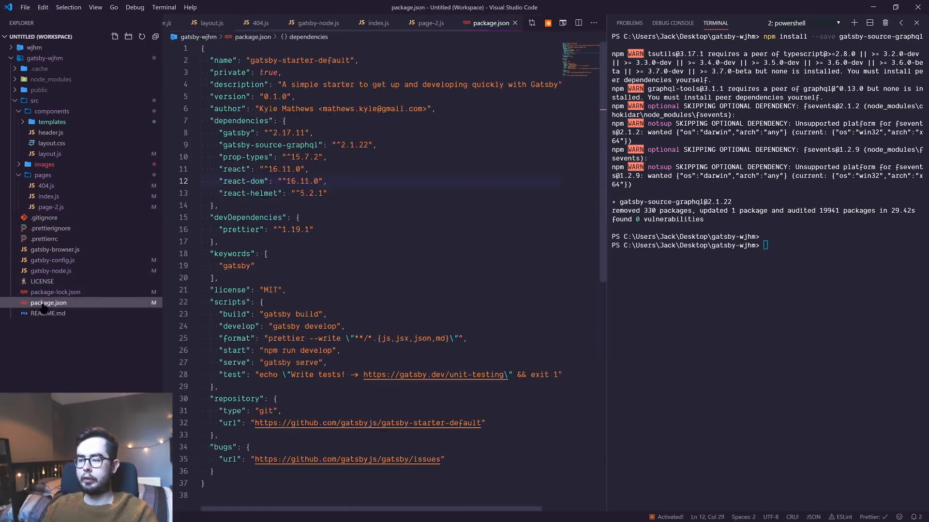
left_click(267, 144)
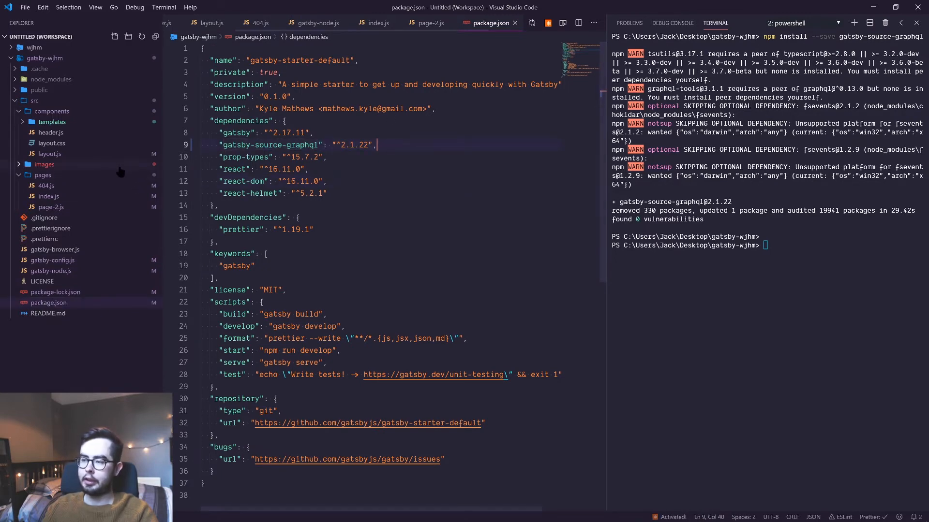
left_click(51, 260)
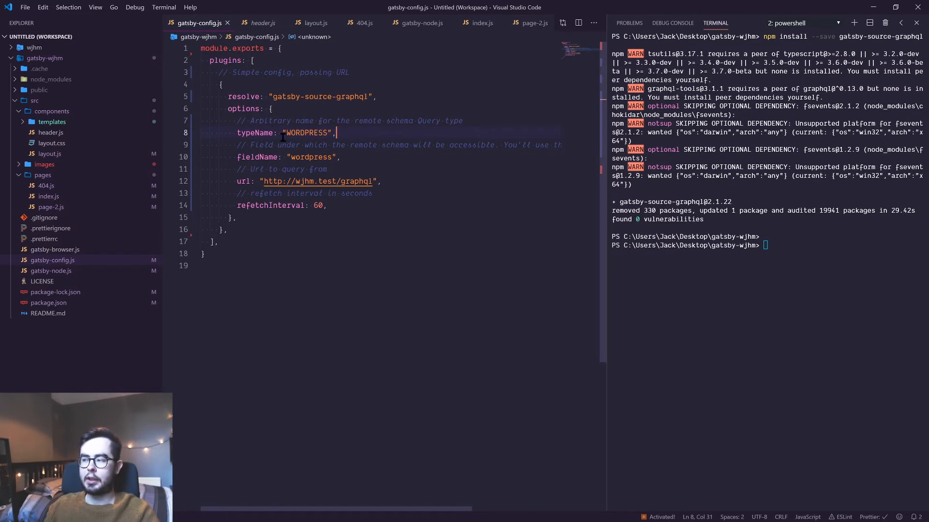
double_click(307, 157)
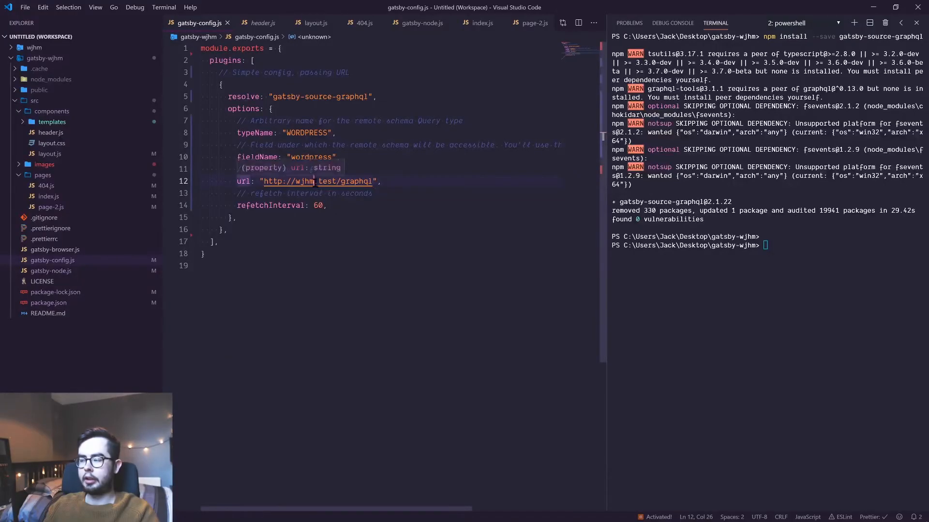
double_click(272, 181)
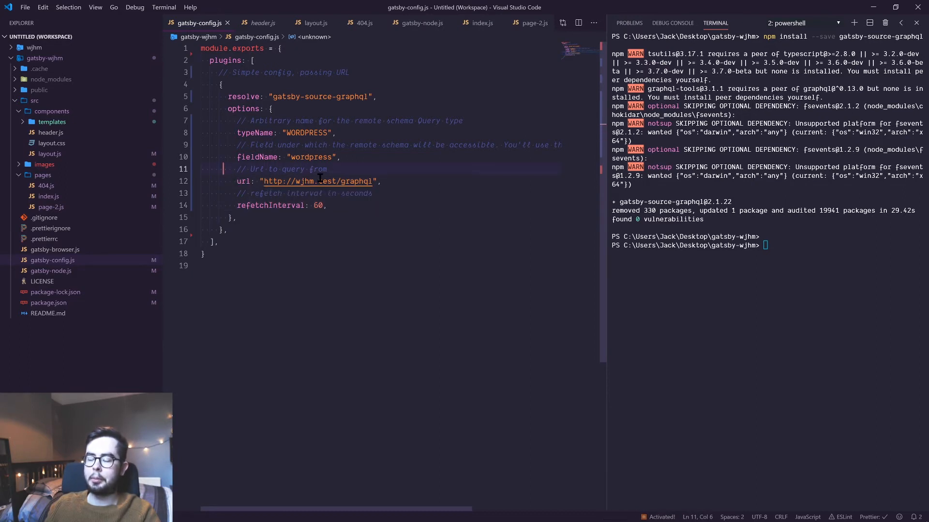
mouse_move(318, 180)
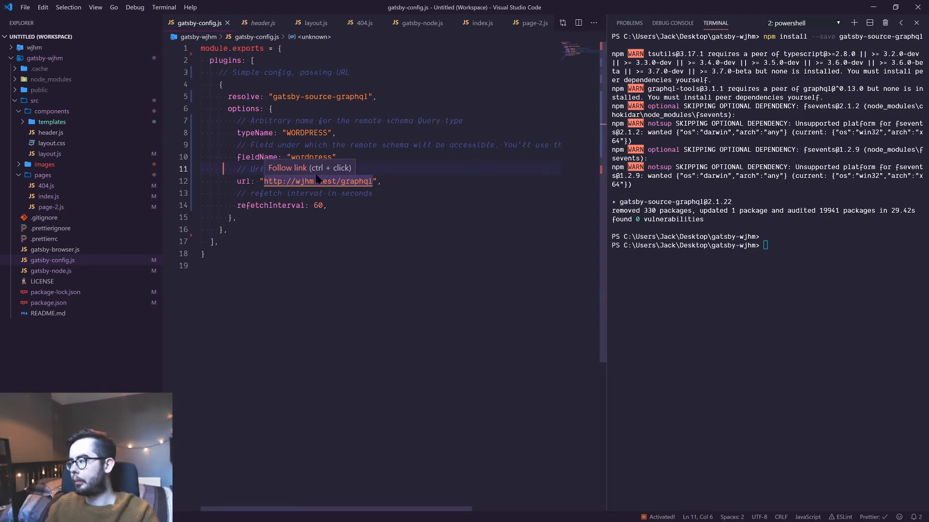
Start the Gatsby dev server with npm run develop in the project terminal
type("np")
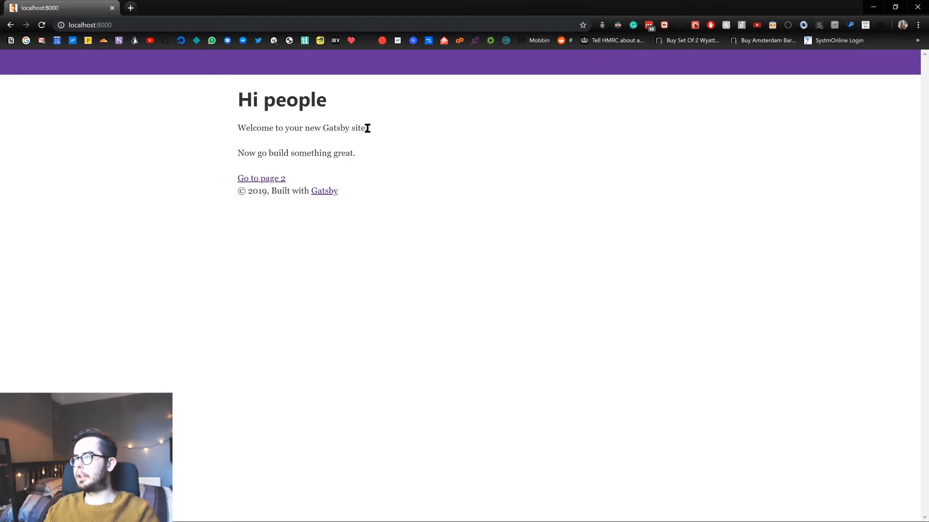
Navigate to localhost:8000/___graphql to reach the GraphiQL explorer
left_click(260, 178)
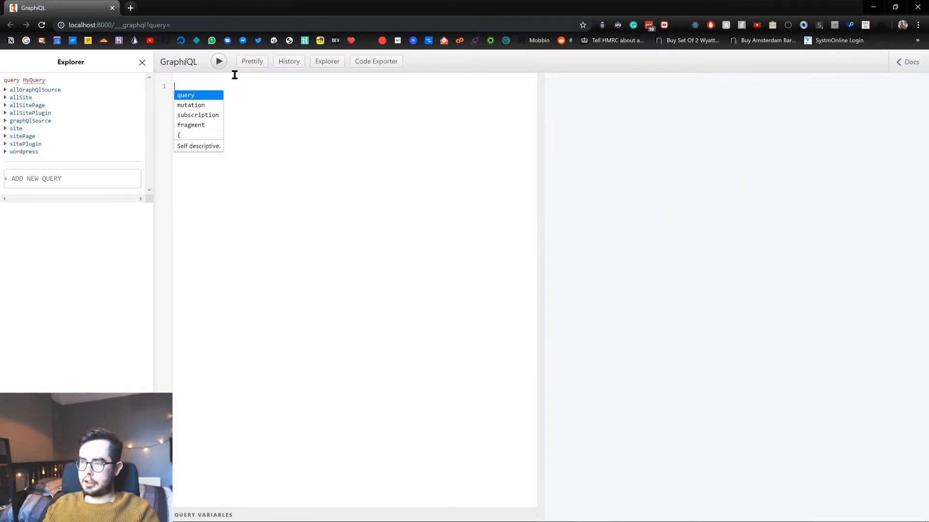
mouse_move(452, 84)
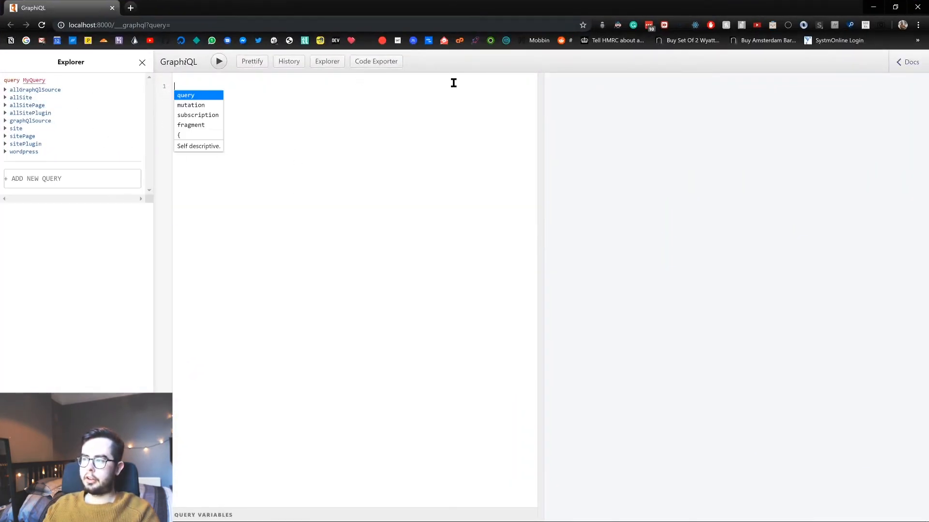
mouse_move(267, 134)
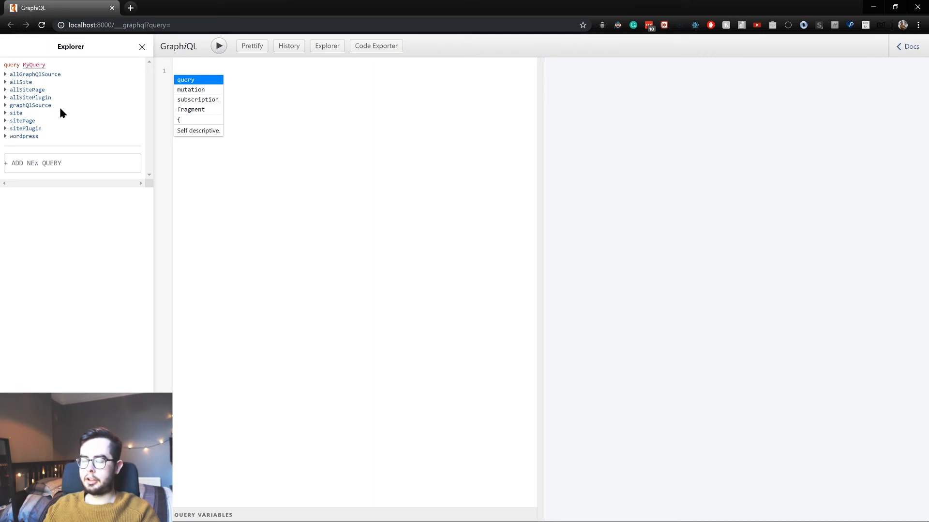
mouse_move(307, 261)
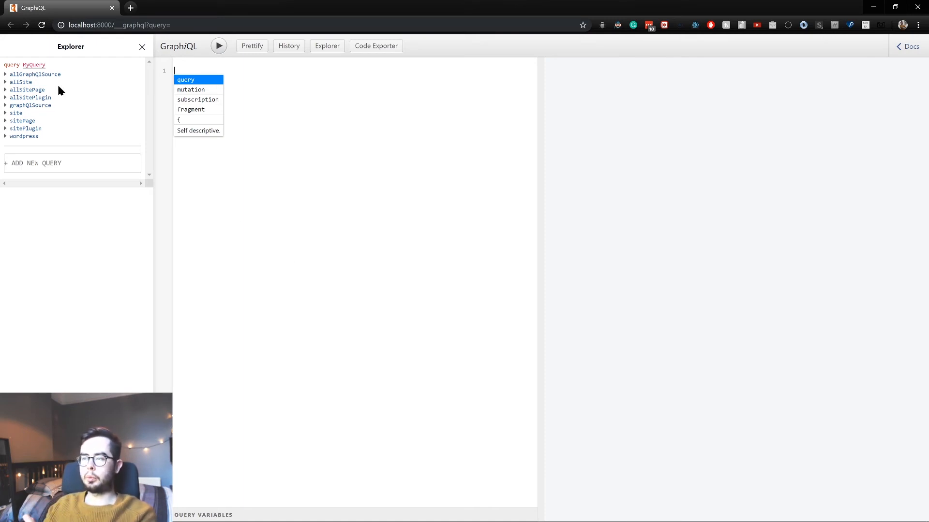
mouse_move(20, 89)
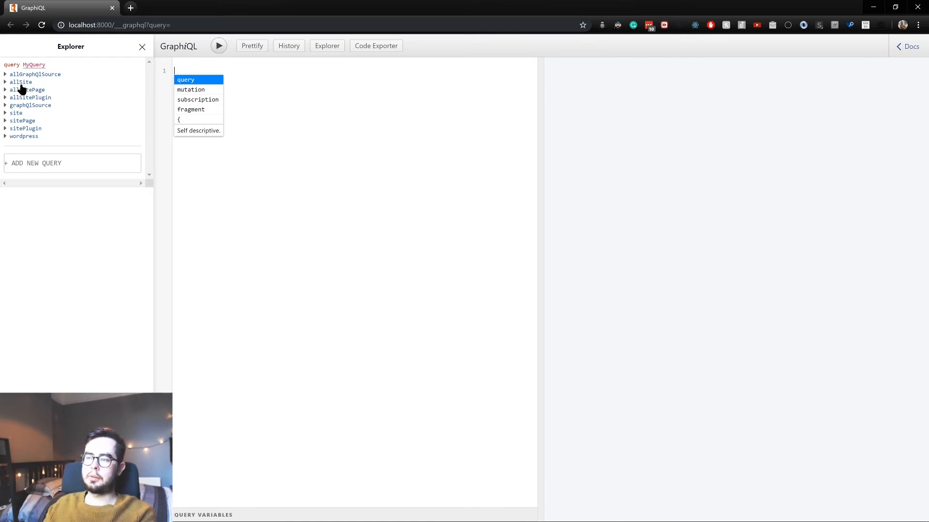
left_click(20, 81)
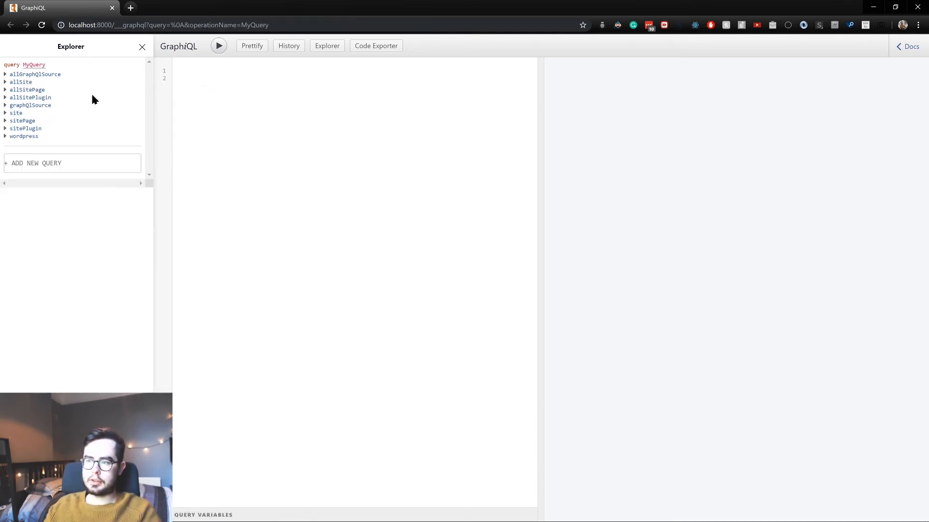
mouse_move(106, 116)
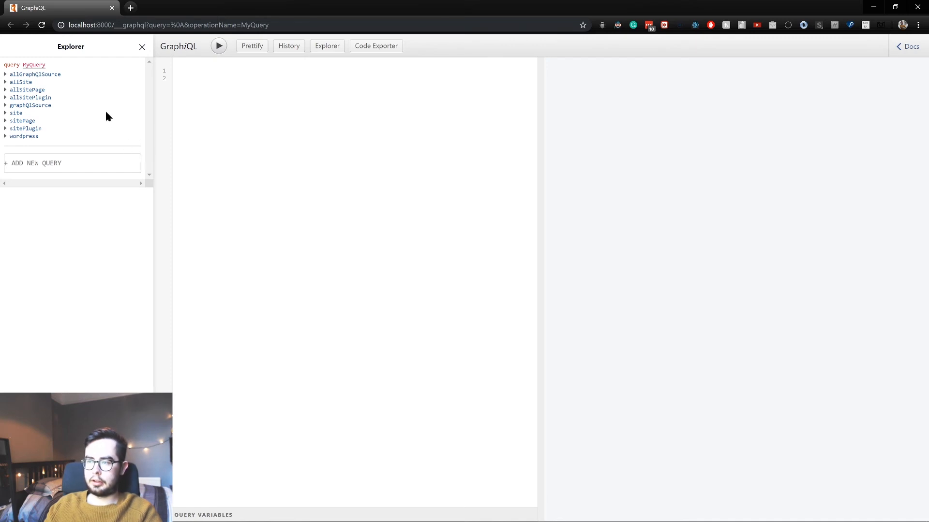
mouse_move(64, 133)
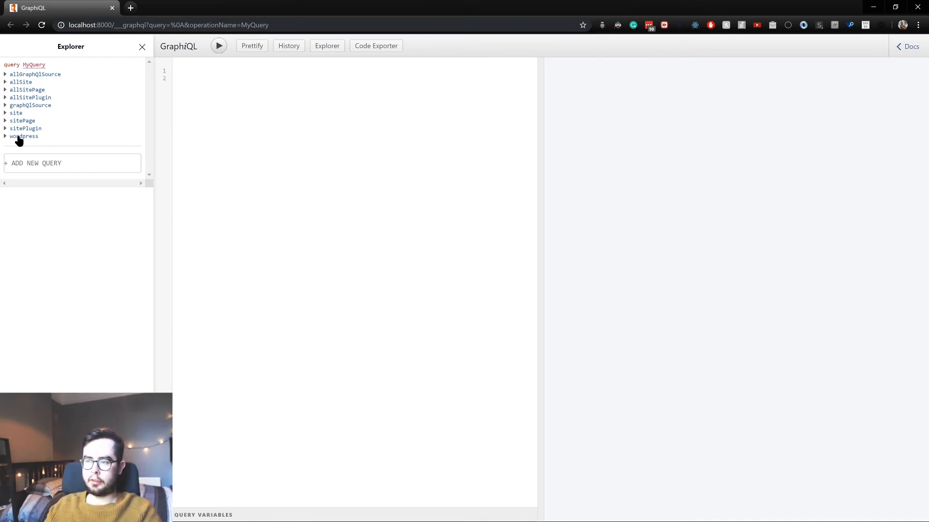
Query wordpress posts' title, date and slug fields and list the results
left_click(23, 137)
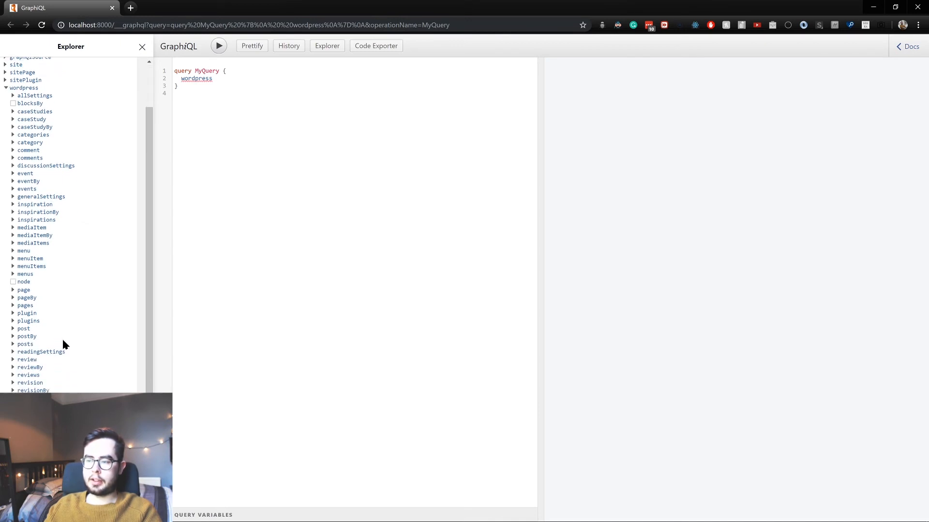
scroll("down", 3)
type(" {}")
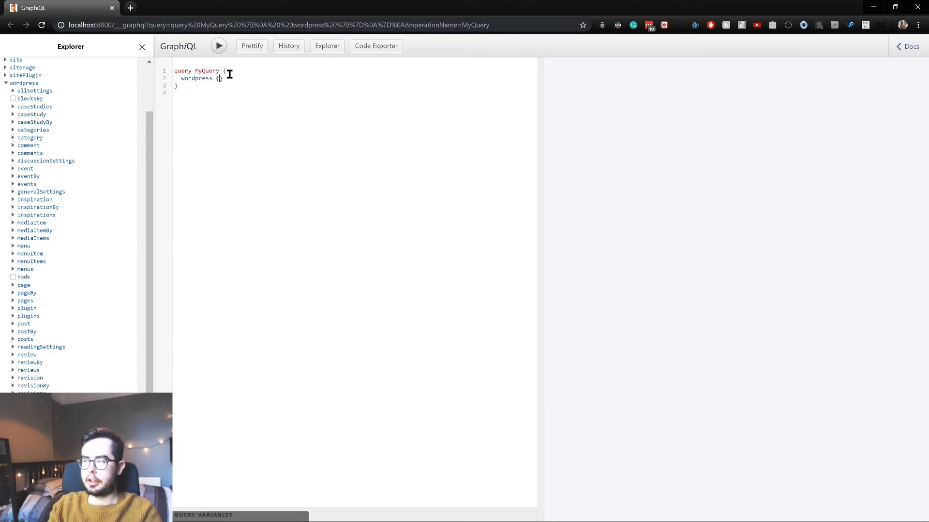
left_click(25, 340)
type("nodes {")
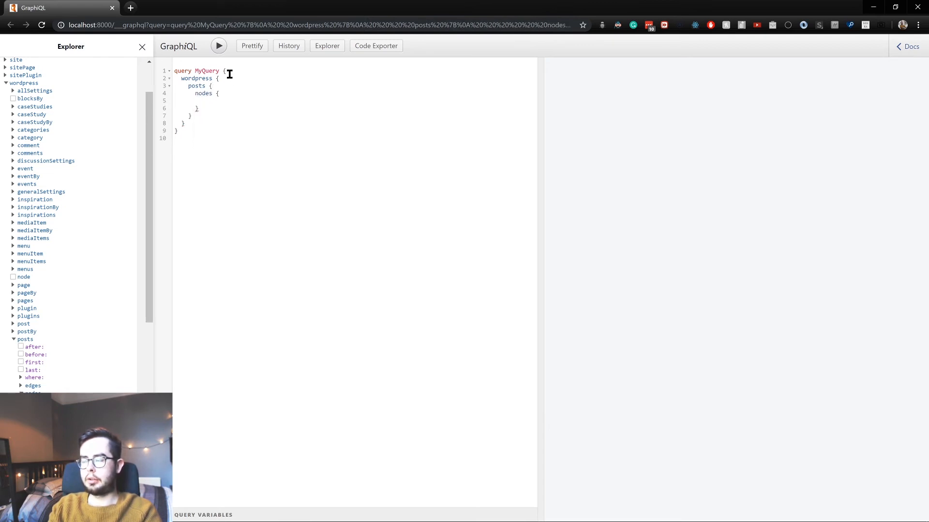
type("title")
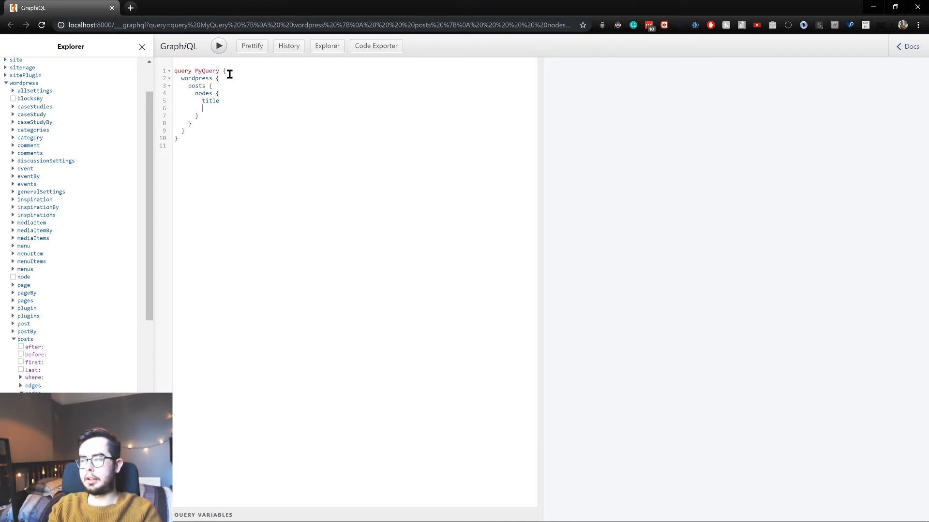
type("date")
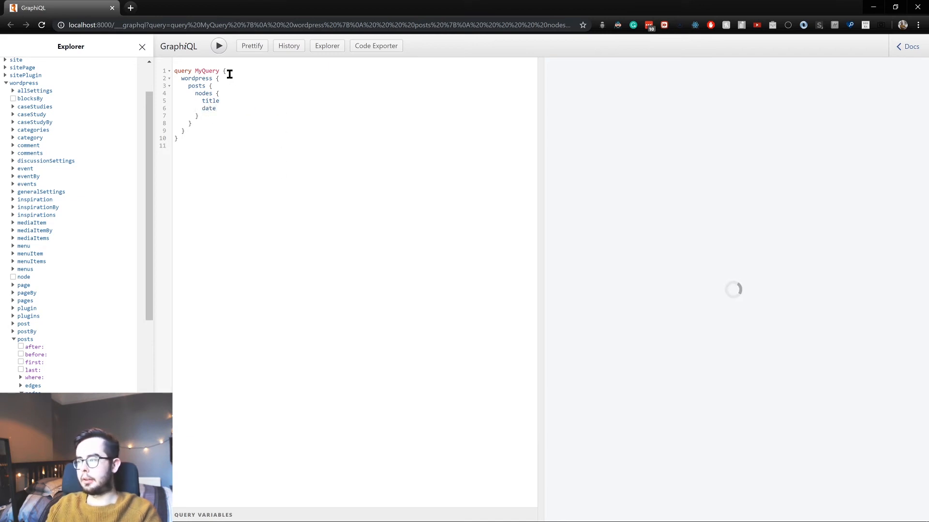
left_click(219, 45)
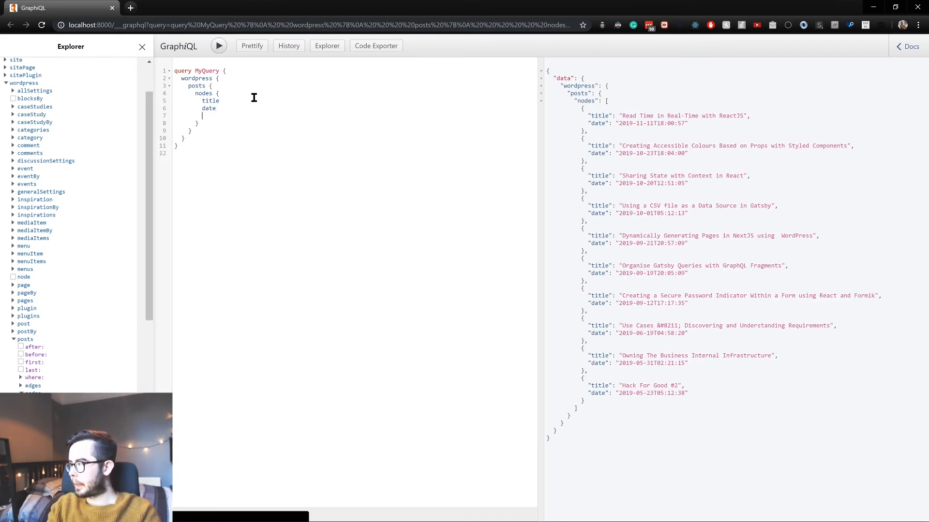
type("slug")
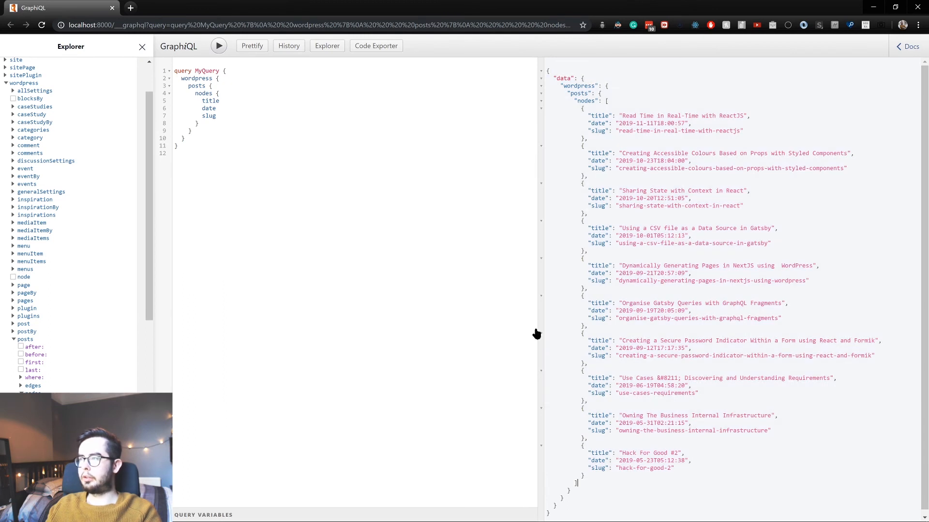
mouse_move(532, 323)
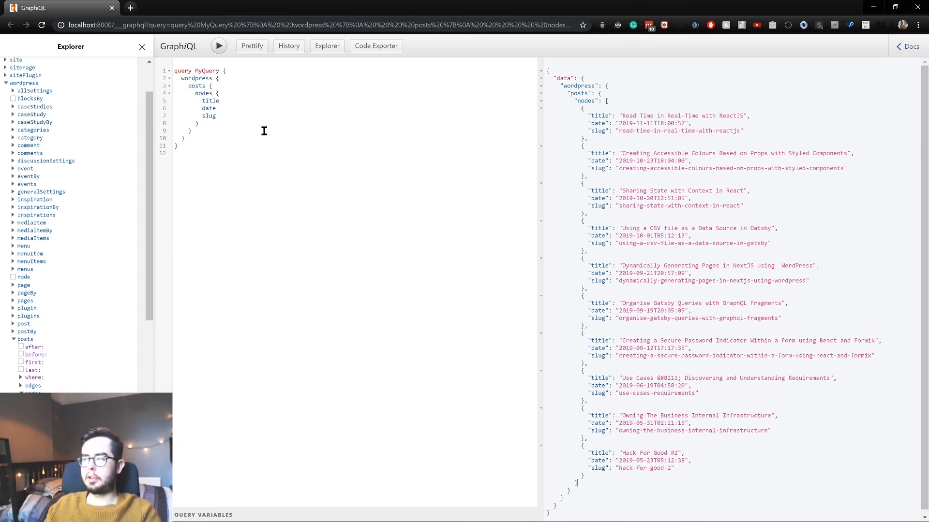
mouse_move(284, 130)
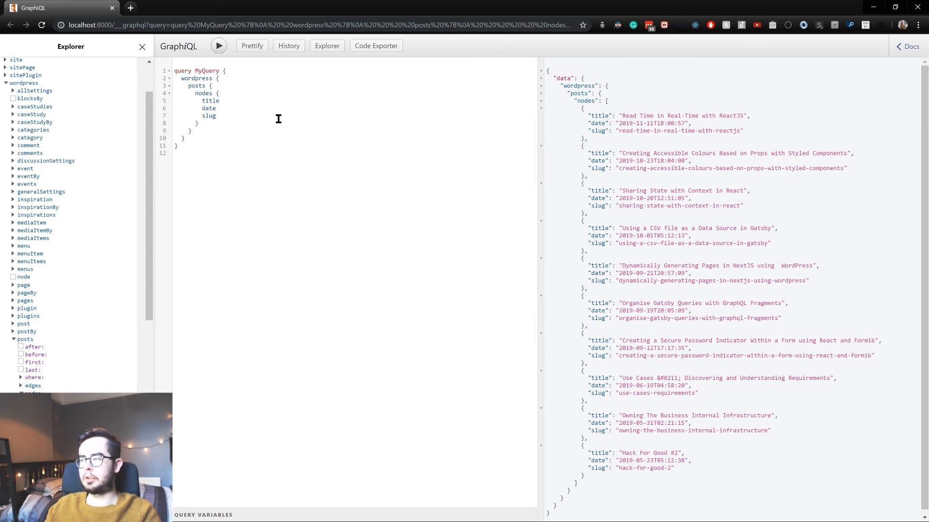
mouse_move(578, 122)
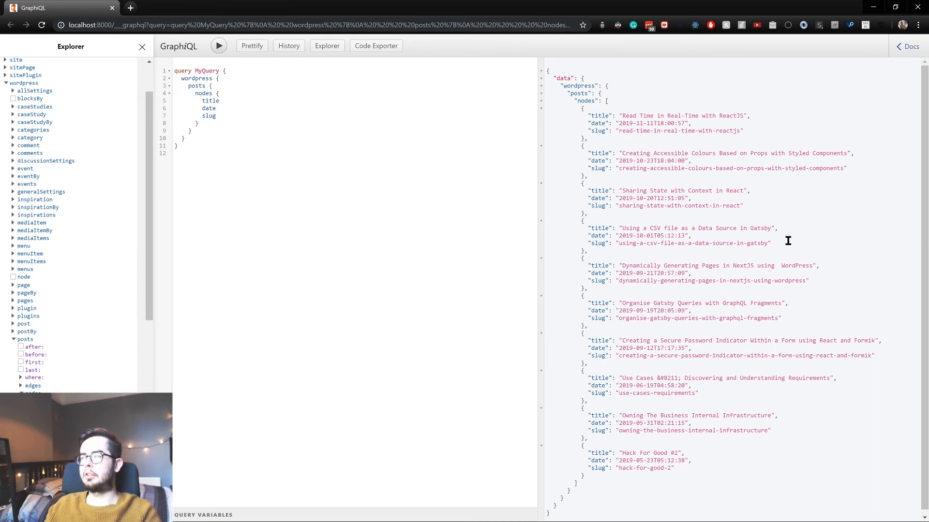
mouse_move(718, 329)
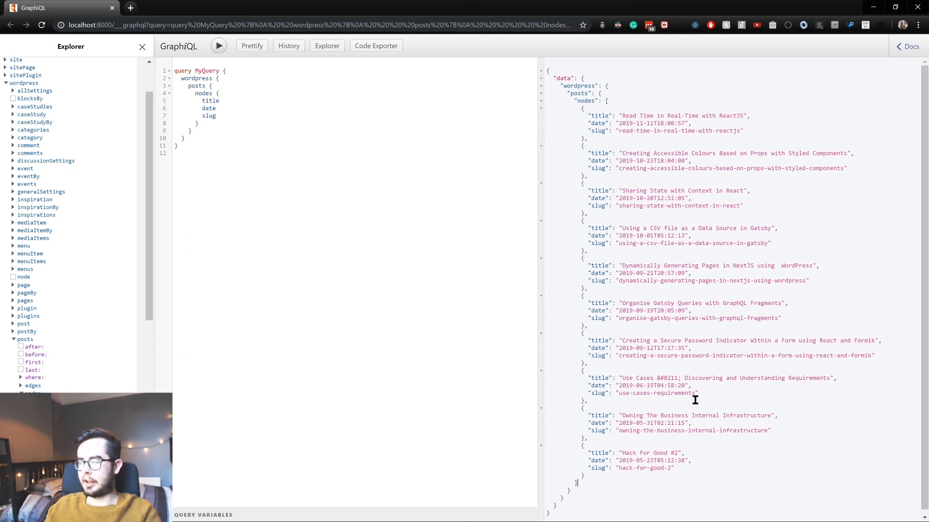
mouse_move(506, 163)
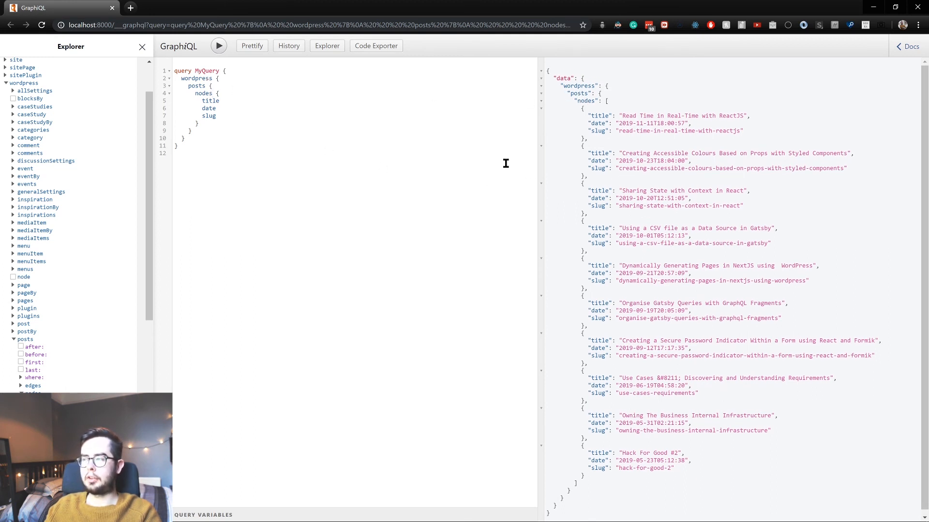
mouse_move(222, 86)
type("(first")
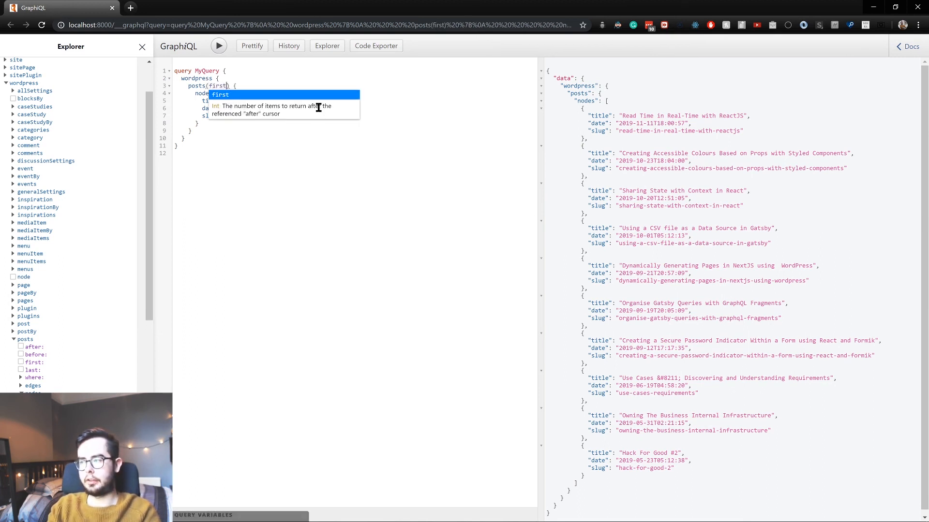
Add first: 500 to the posts query and rerun it to list the older posts too
type("500")
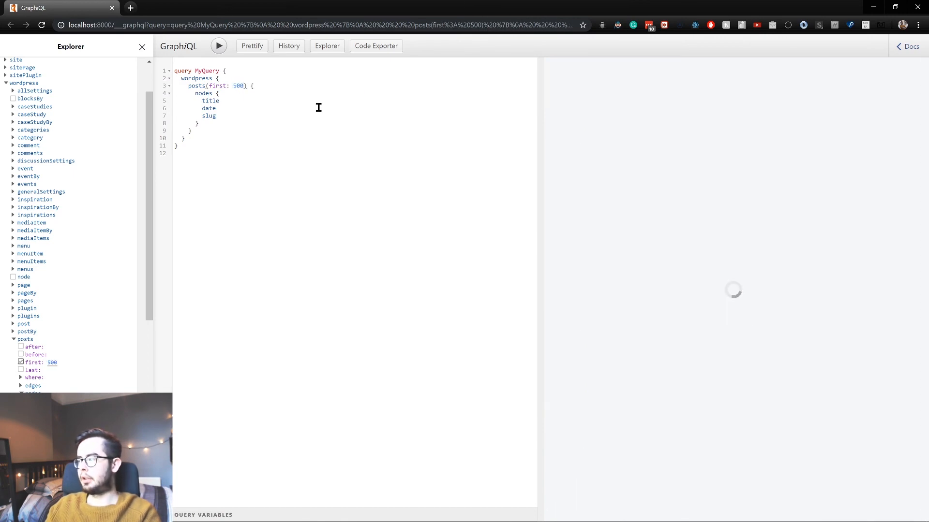
left_click(218, 46)
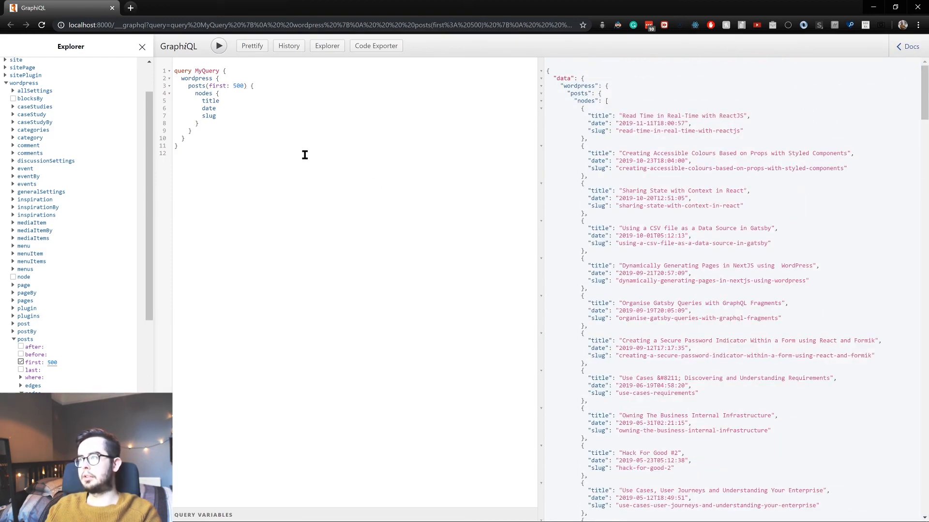
mouse_move(283, 175)
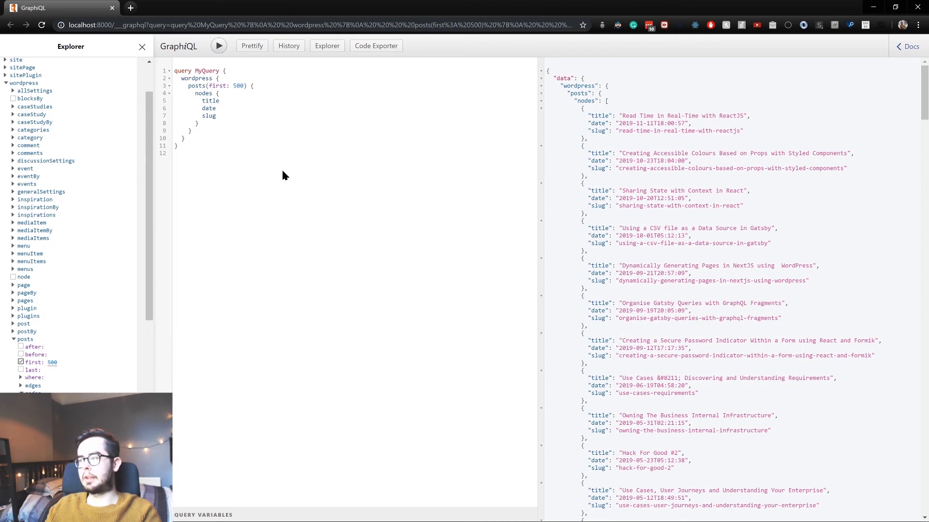
mouse_move(413, 161)
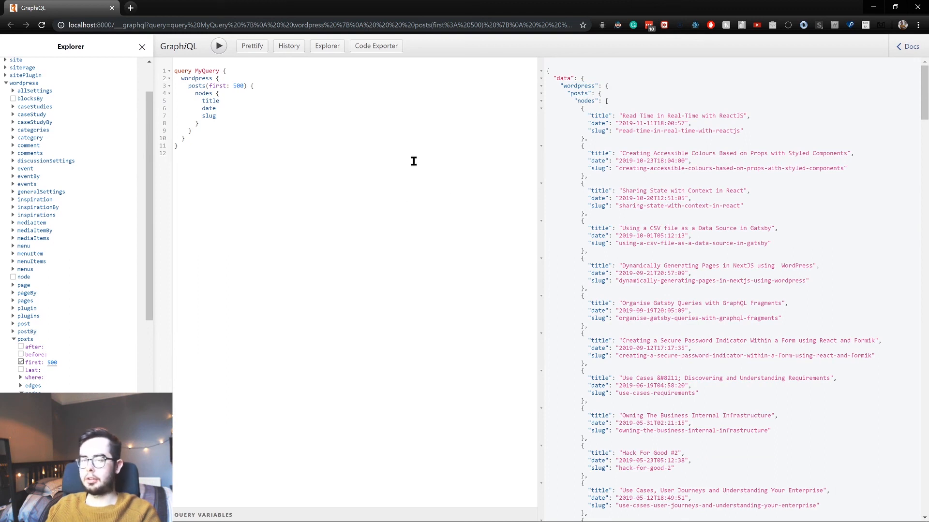
left_click(176, 153)
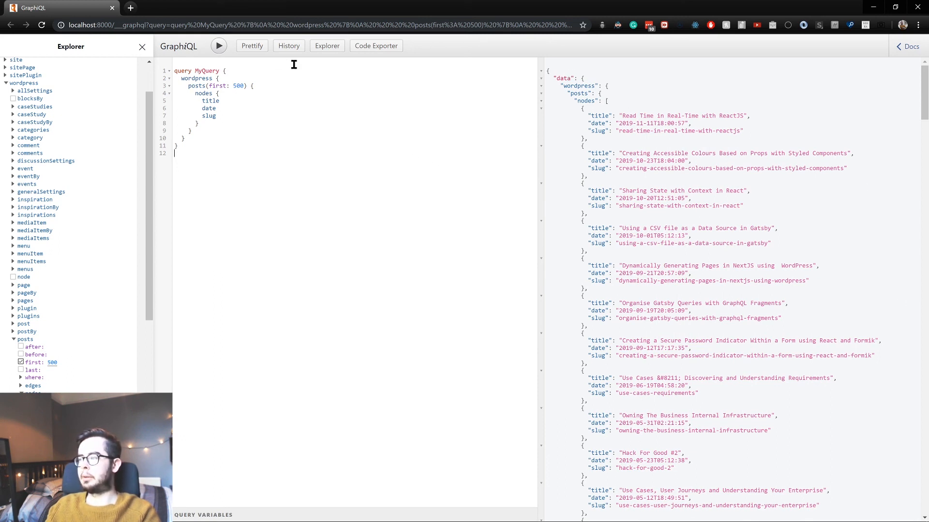
mouse_move(265, 199)
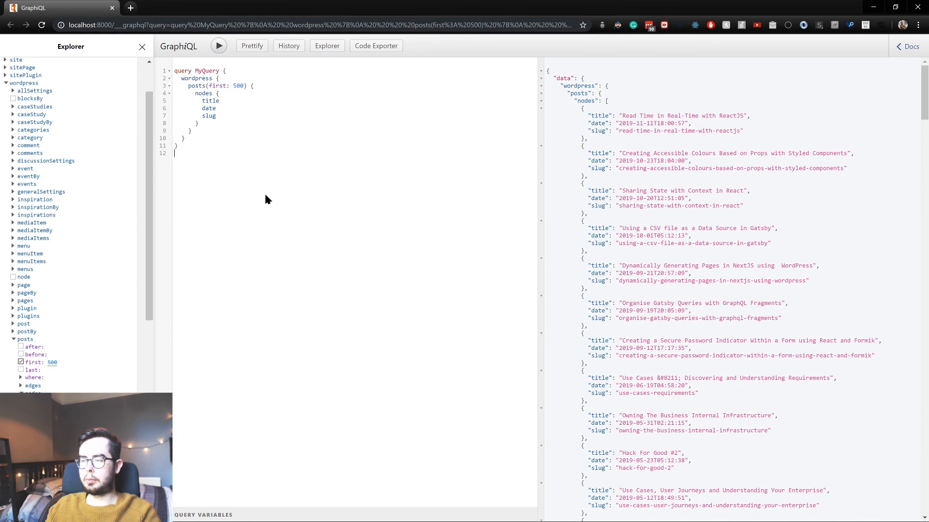